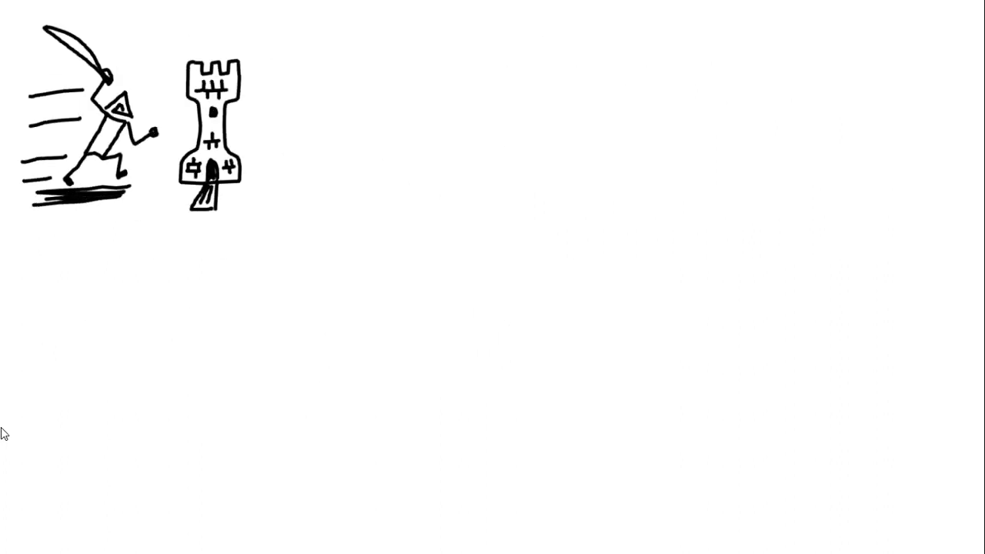
# Step: Add the caption '500 Million' and start a new doodle stroke beside the monitor
pyautogui.write('500 Million')
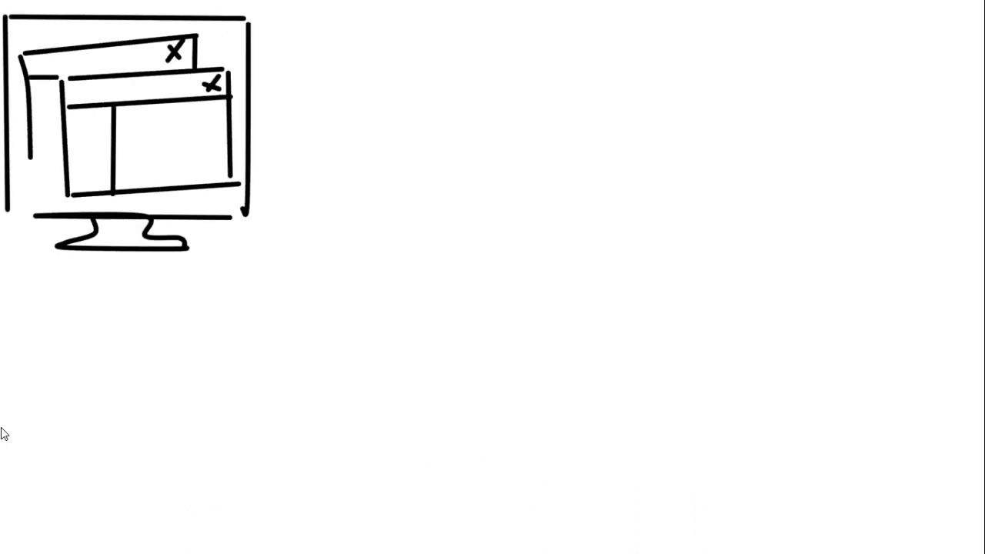
pyautogui.moveTo(353, 292); pyautogui.dragTo(354, 322)
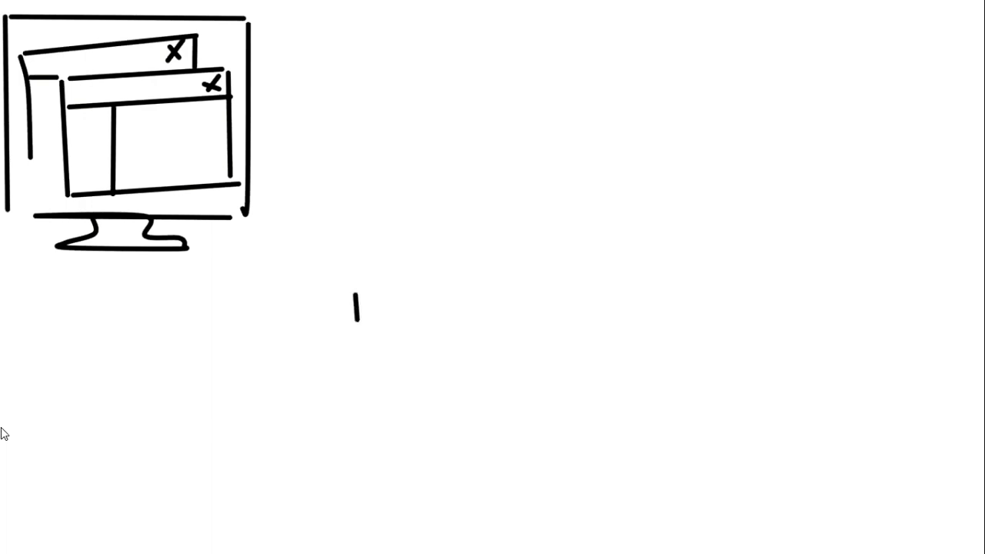